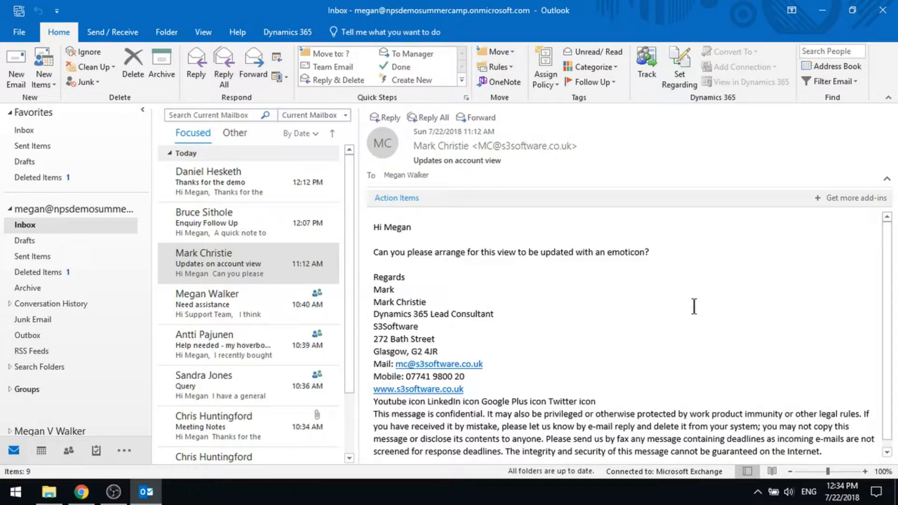
mouse_move(679, 333)
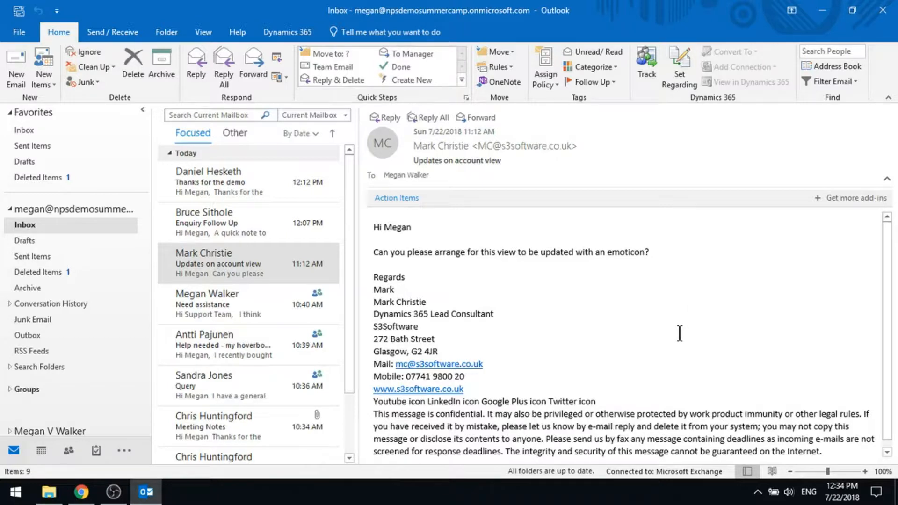
mouse_move(701, 308)
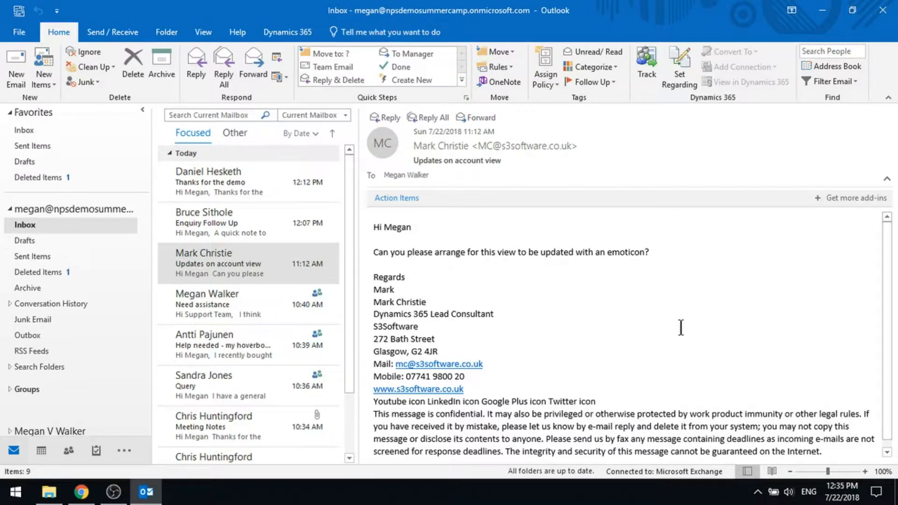
right_click(218, 263)
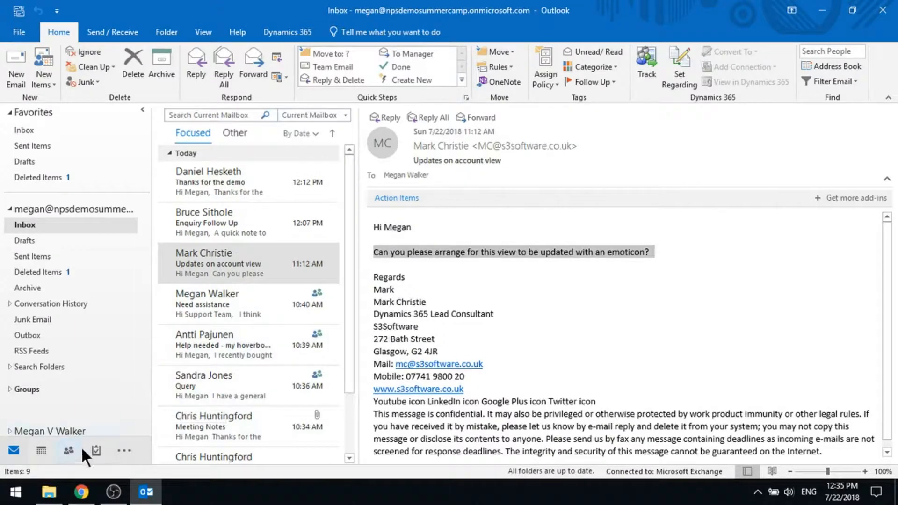
Start a new task with subject 'Can you please arrange for this view to be updated with an emoticon?'
left_click(96, 450)
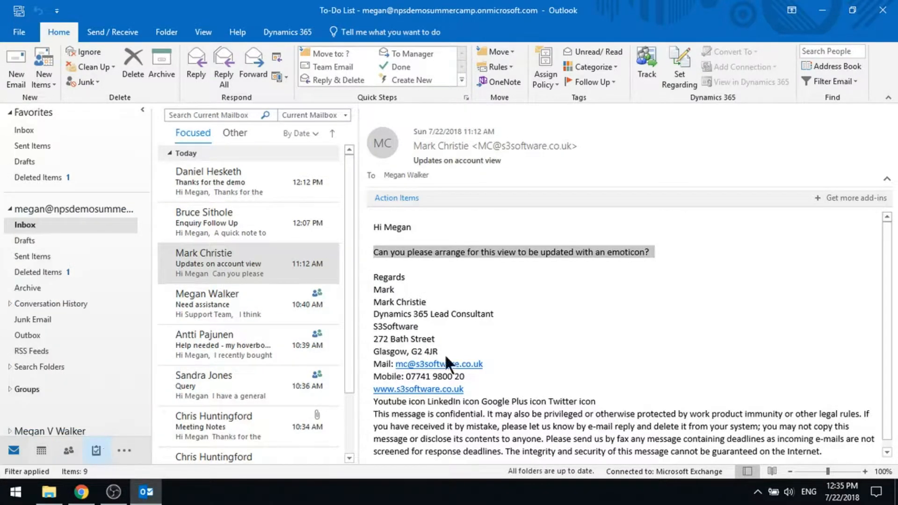
left_click(95, 450)
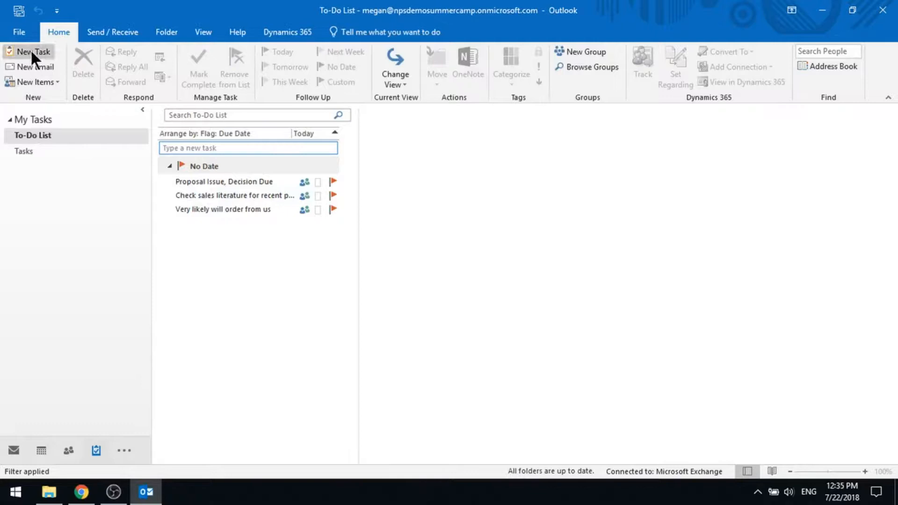
left_click(32, 52)
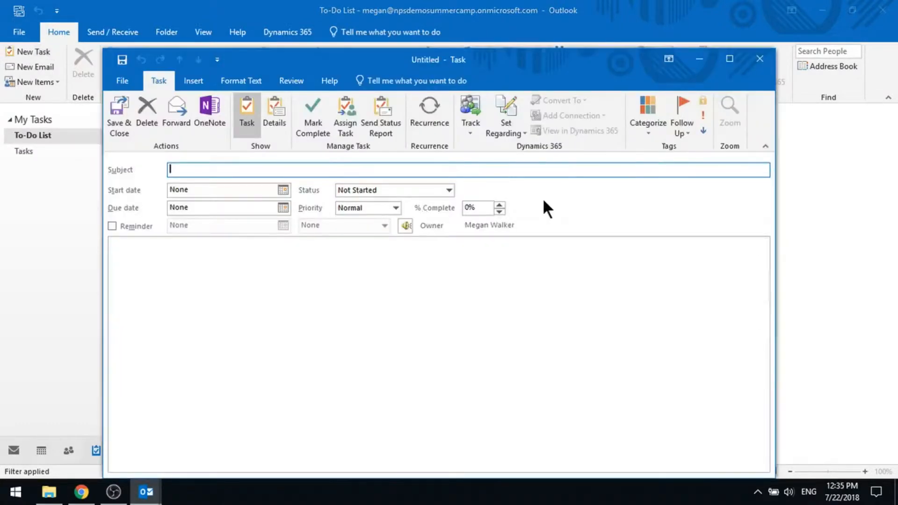
type("Can you please arrange for this view to be updated with an emoticon?")
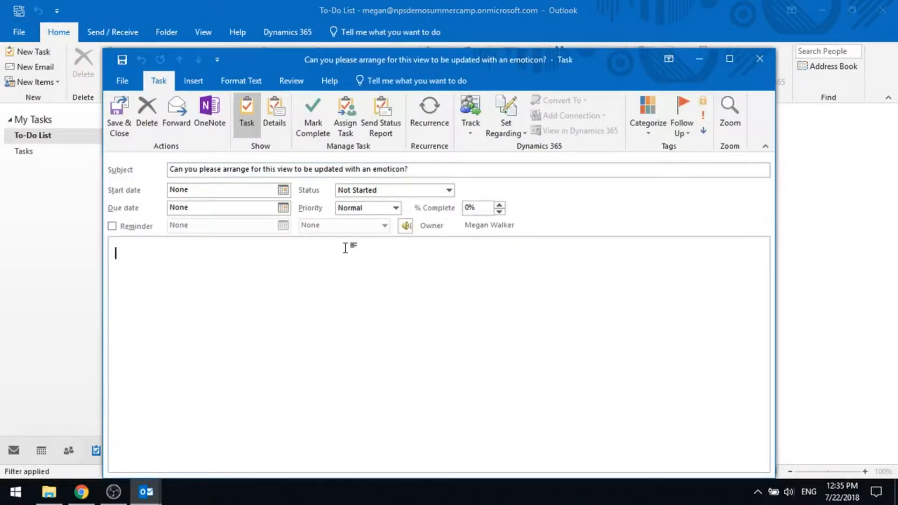
Add the note 'Mark wants some changes made to the Account View.' to the task body
type("Mark want")
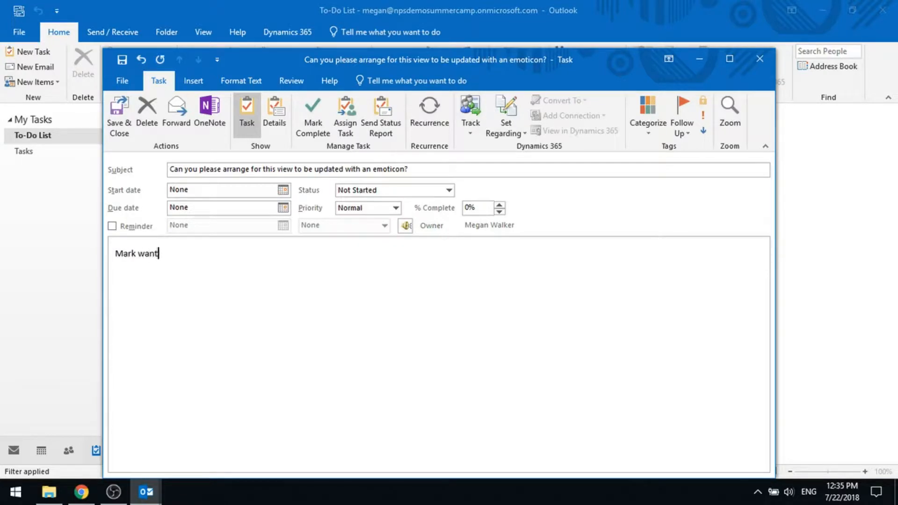
type("s some changes m")
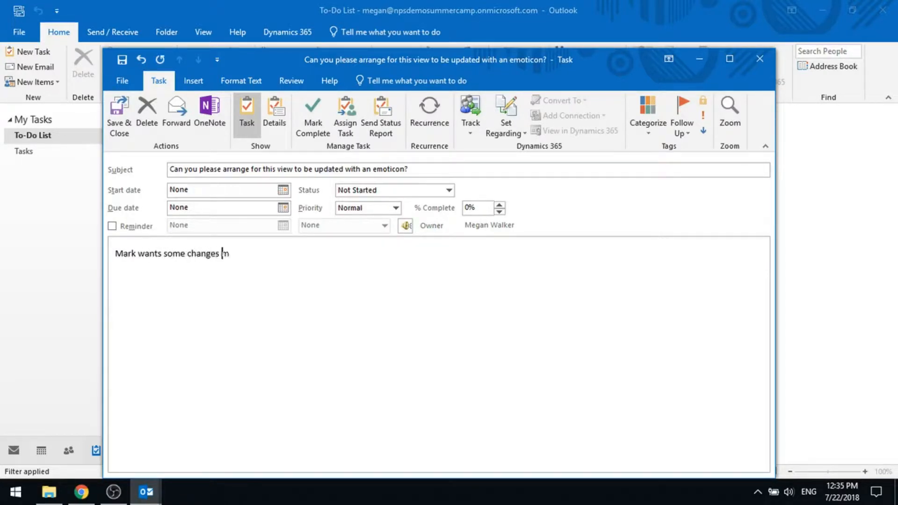
type("made to the Ac")
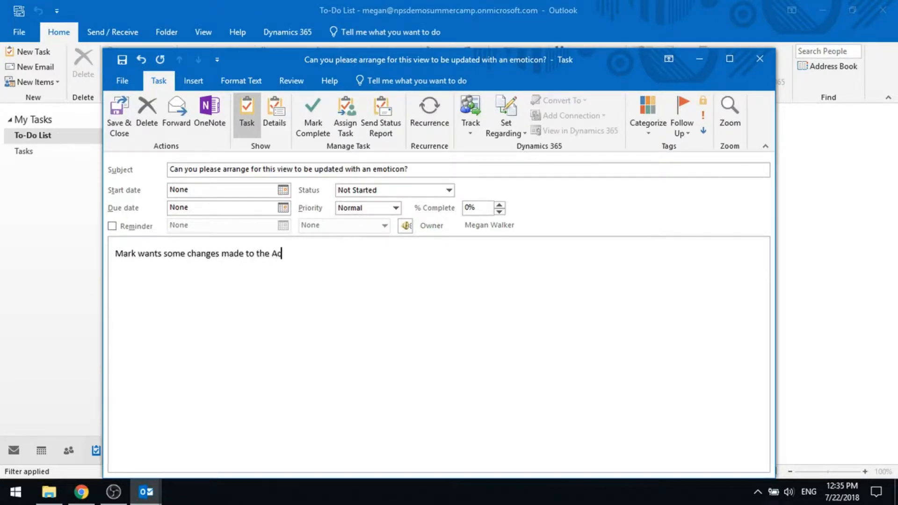
type("count View.")
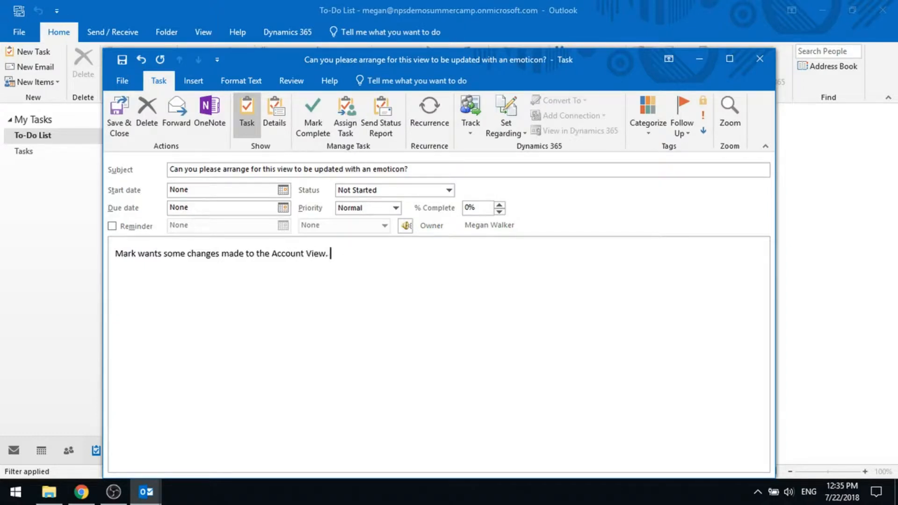
Set the task's start and due date to Wed 7/25/2018 via the calendar picker
left_click(283, 190)
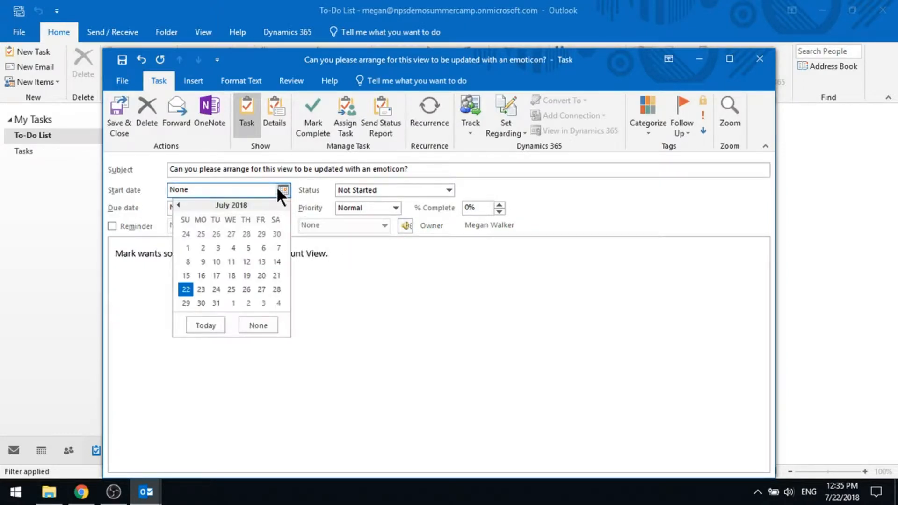
mouse_move(199, 293)
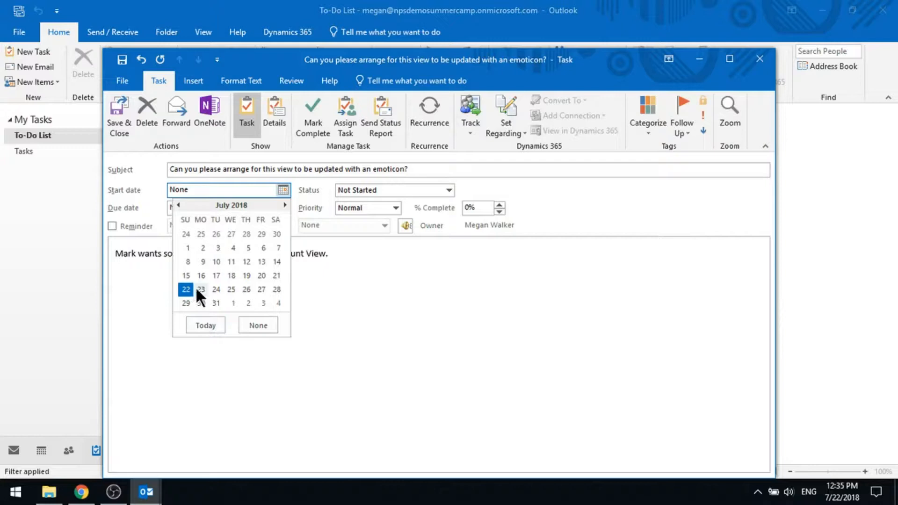
mouse_move(221, 293)
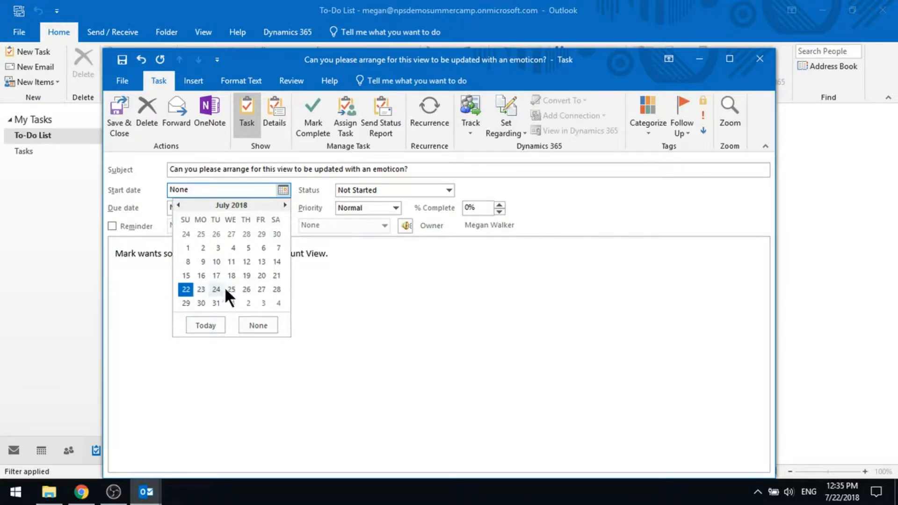
left_click(231, 289)
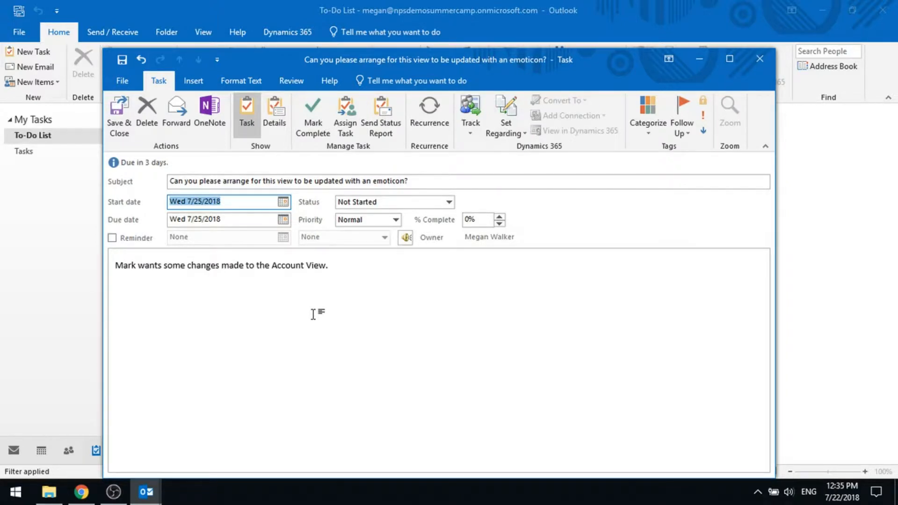
left_click(330, 265)
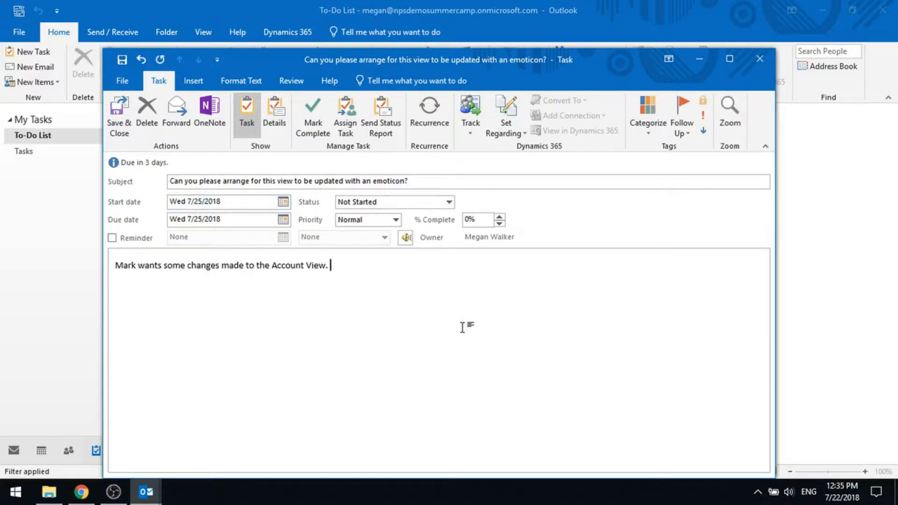
mouse_move(470, 109)
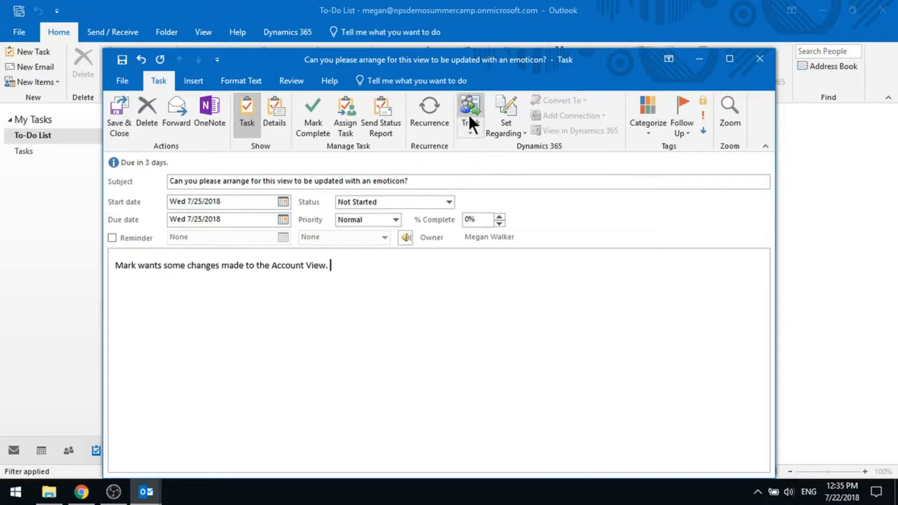
Track the task in Dynamics 365 as a Task from the Track menu
left_click(471, 112)
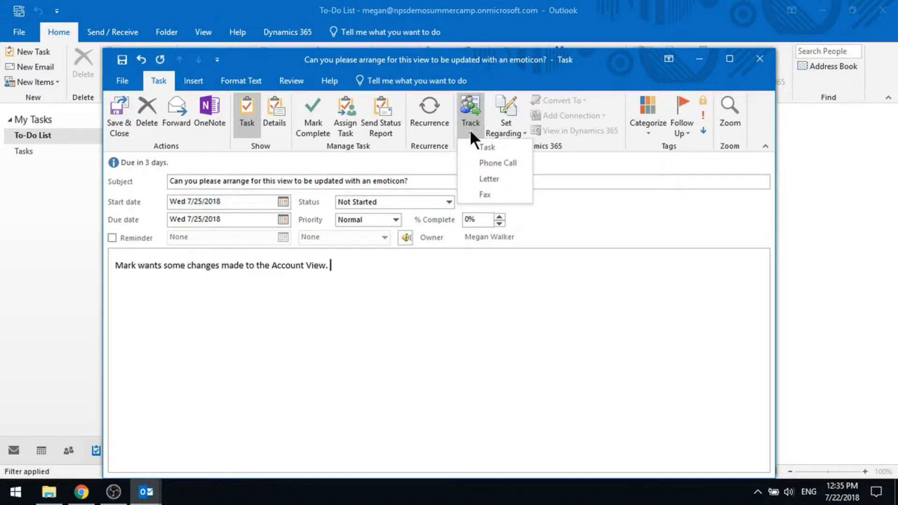
mouse_move(465, 181)
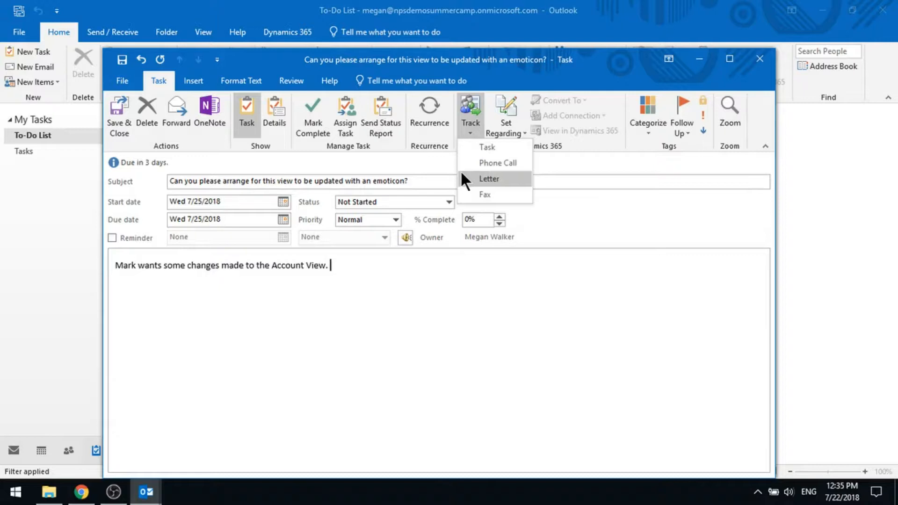
mouse_move(486, 147)
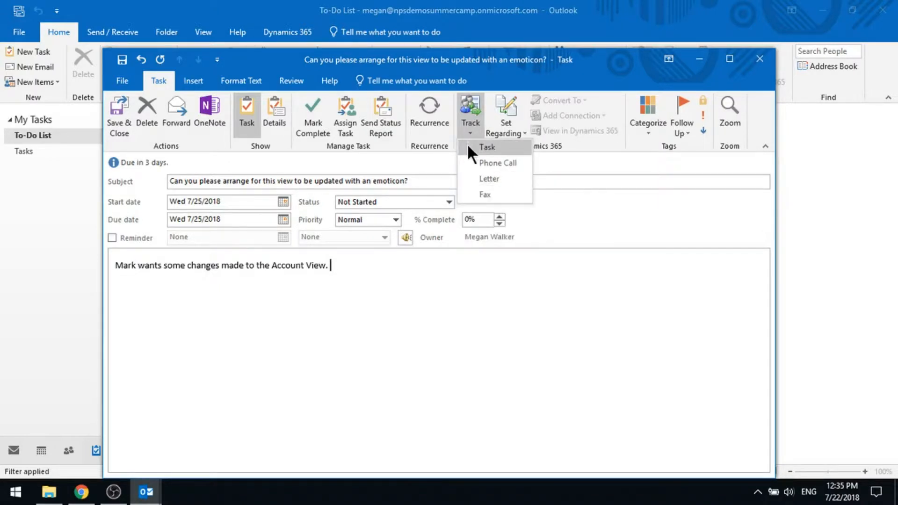
mouse_move(495, 163)
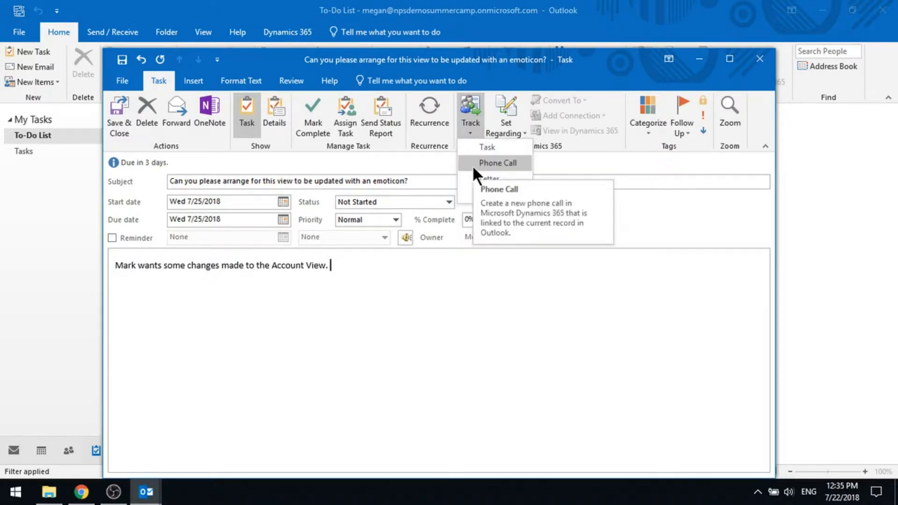
mouse_move(489, 178)
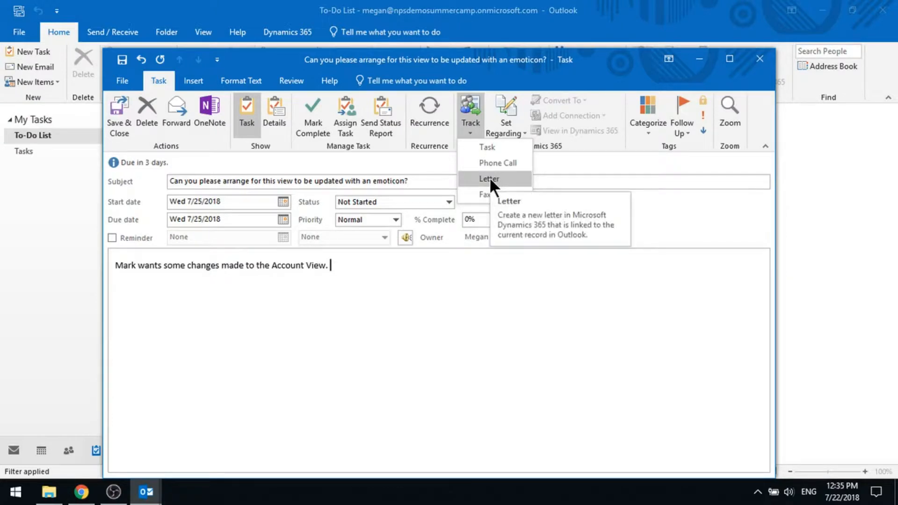
mouse_move(499, 194)
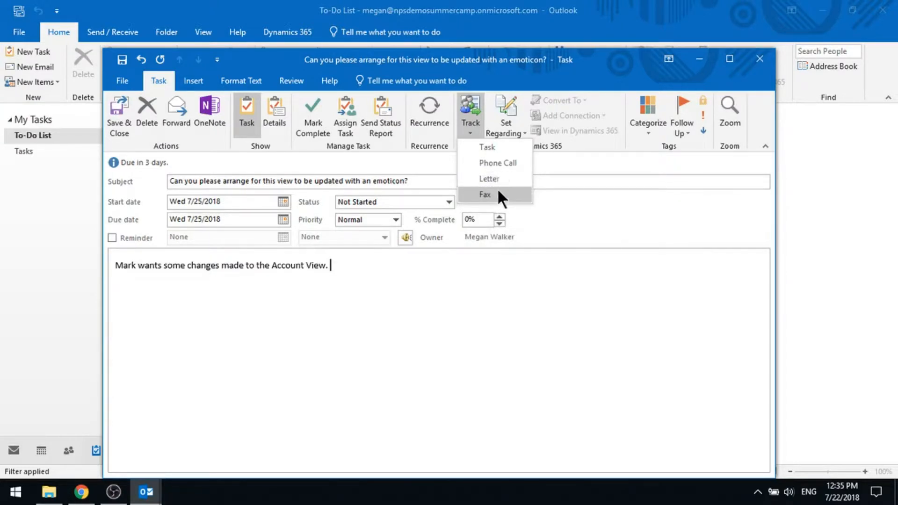
mouse_move(493, 147)
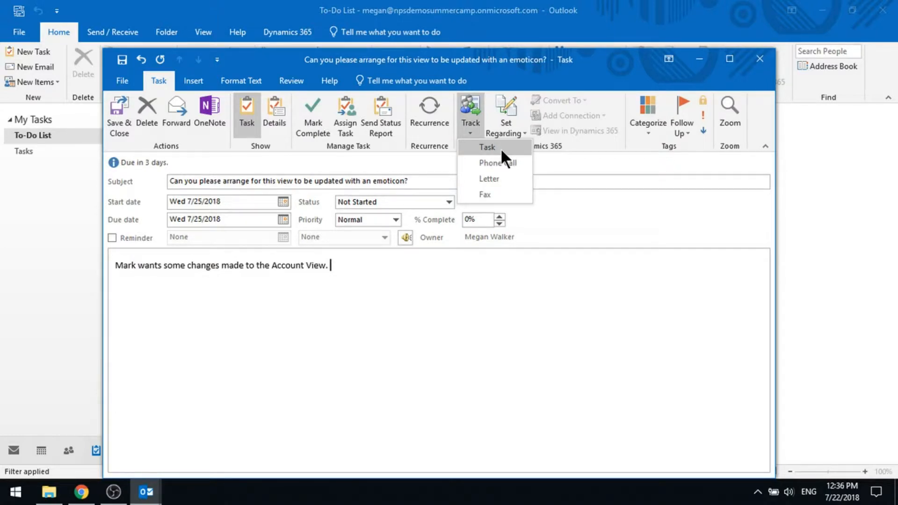
left_click(486, 147)
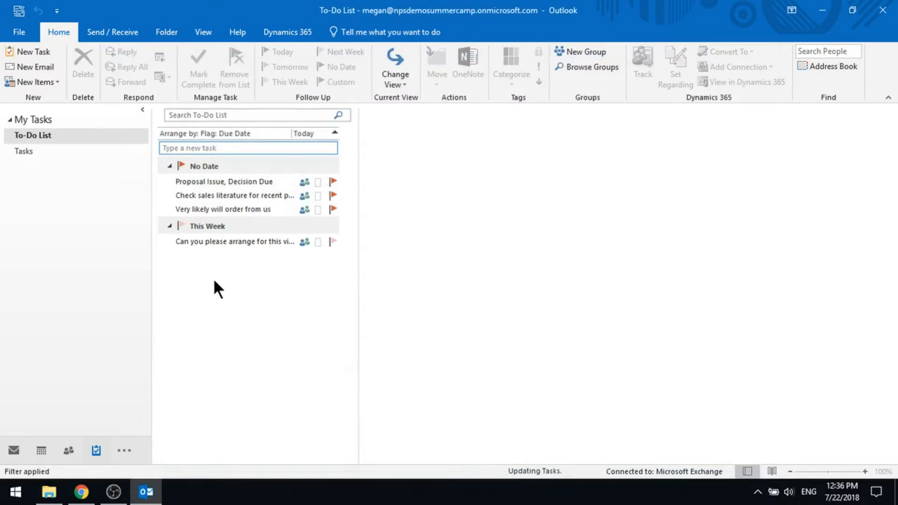
mouse_move(235, 242)
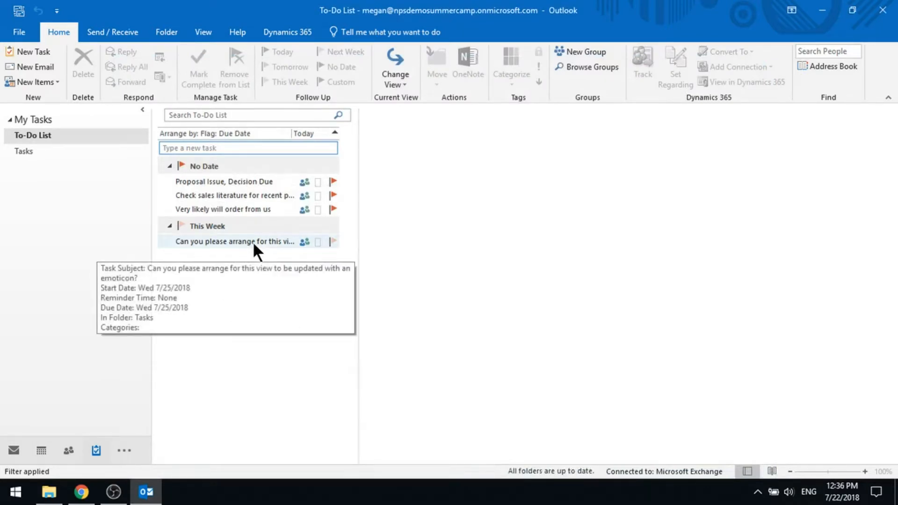
Select the emoticon request task under This Week to preview its due date and tracking status
left_click(232, 242)
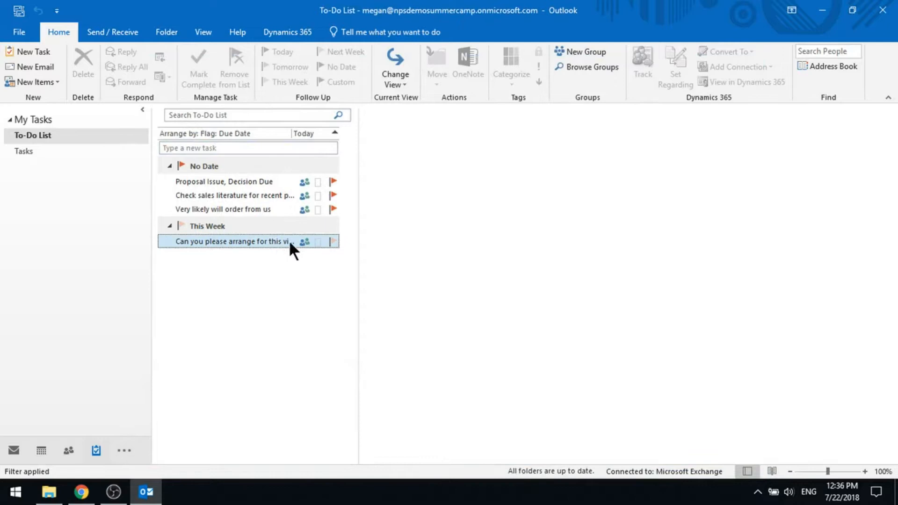
left_click(230, 241)
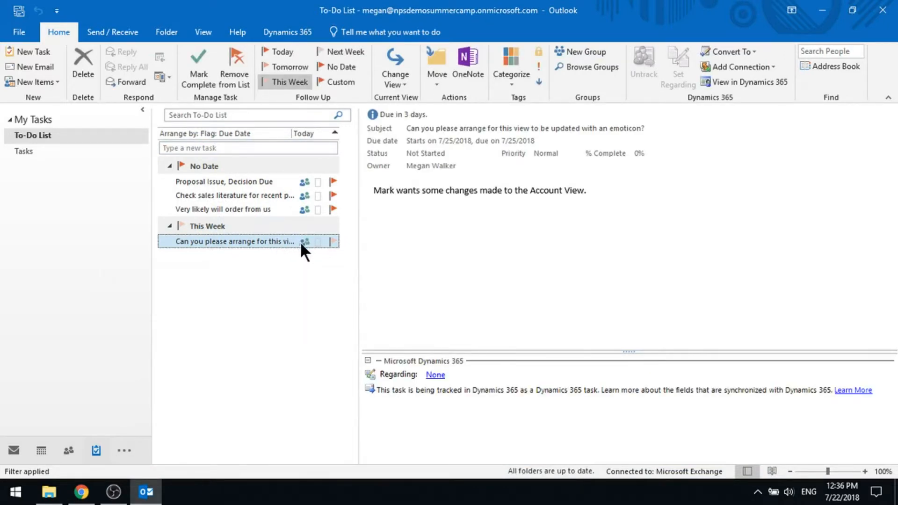
mouse_move(275, 286)
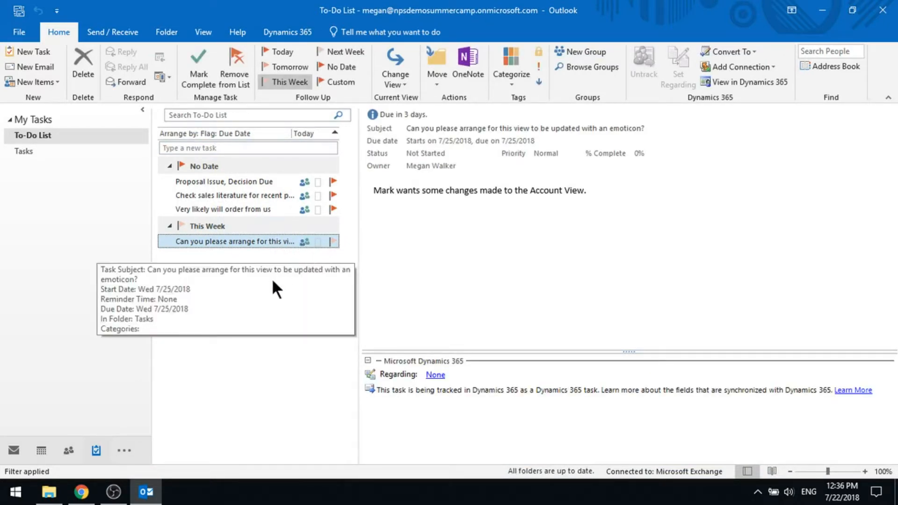
mouse_move(241, 325)
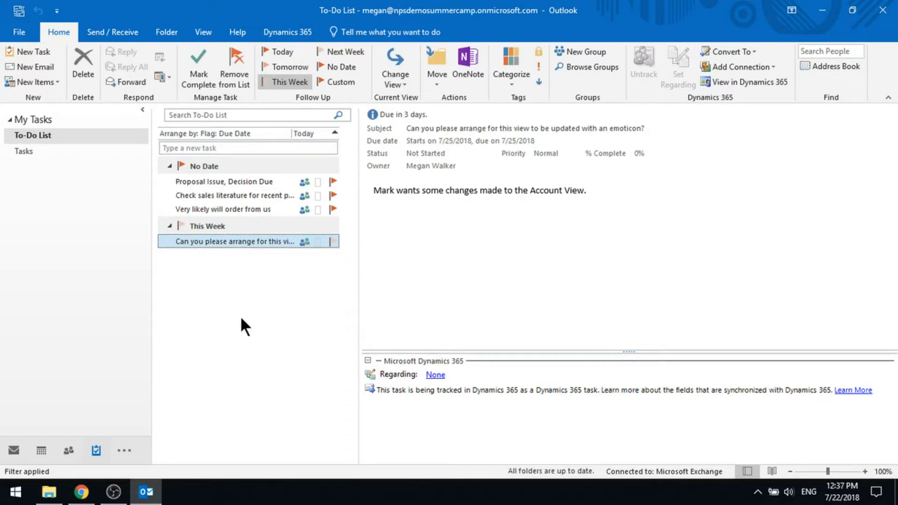
mouse_move(280, 329)
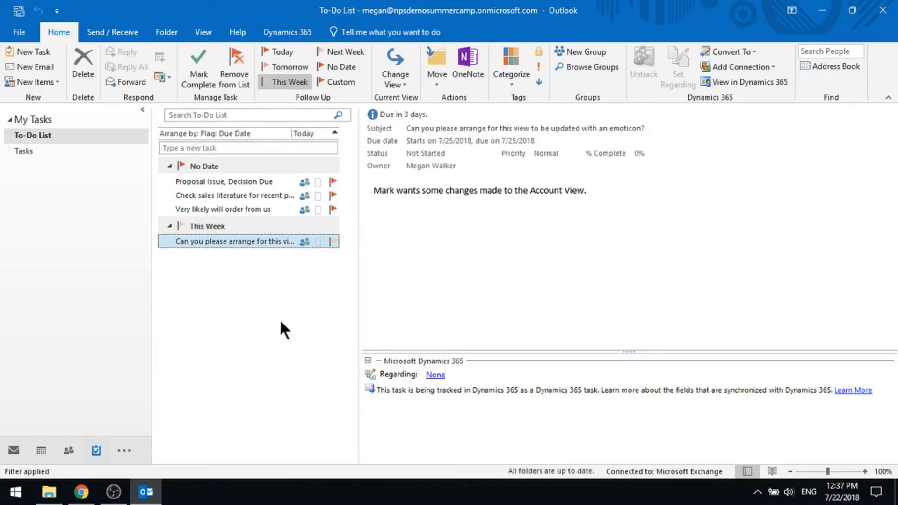
Review the Convert To options and view the task's record in Dynamics 365
left_click(729, 52)
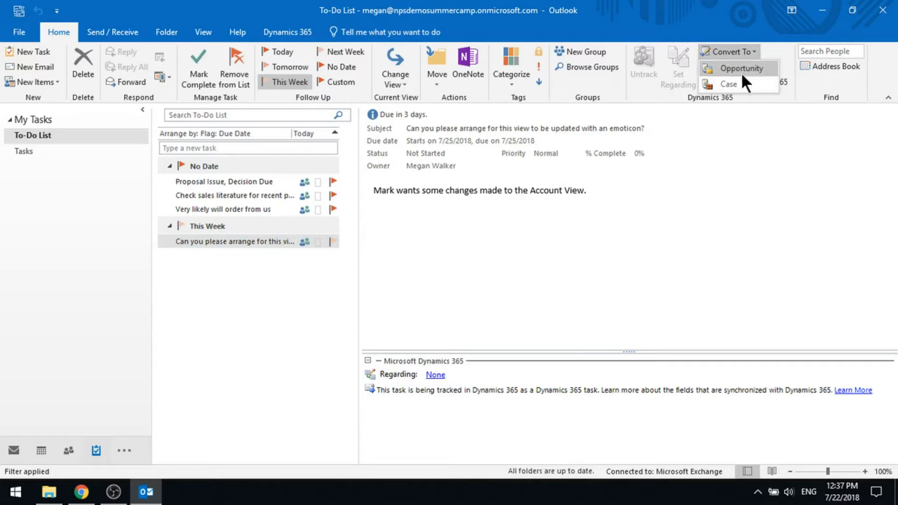
mouse_move(798, 100)
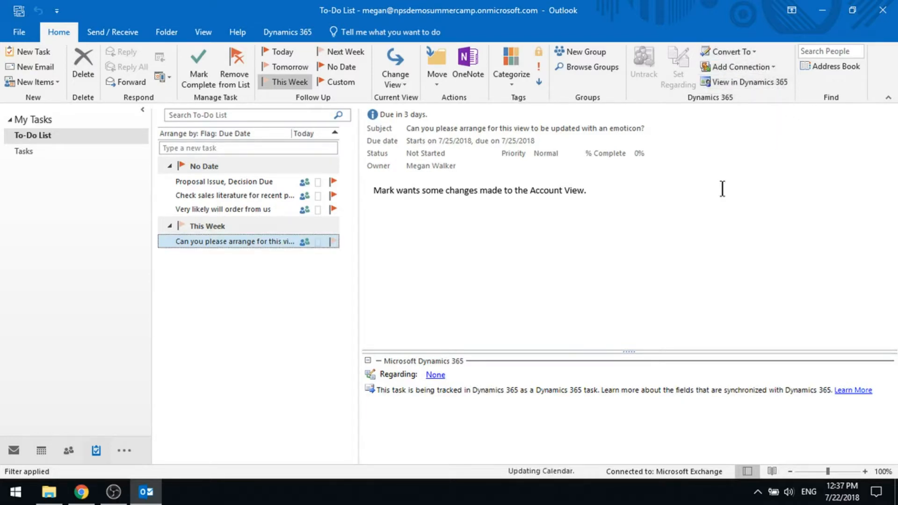
left_click(748, 82)
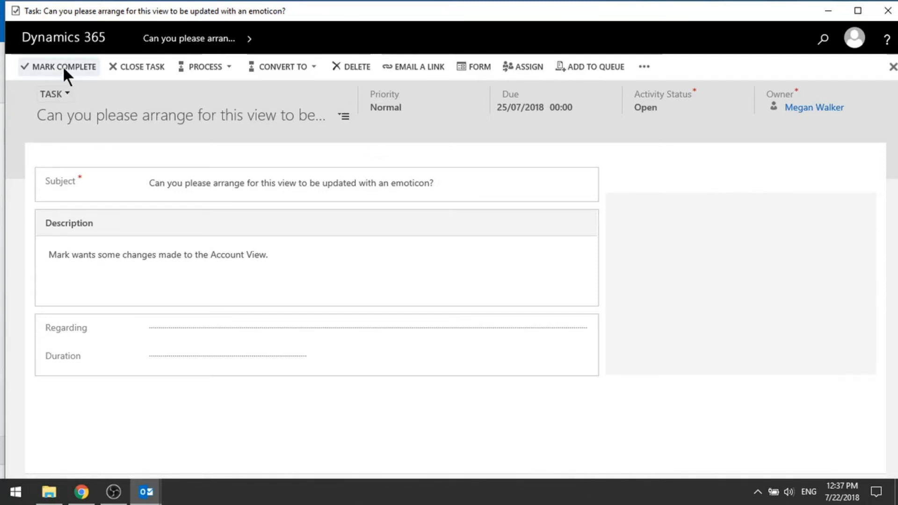
mouse_move(700, 325)
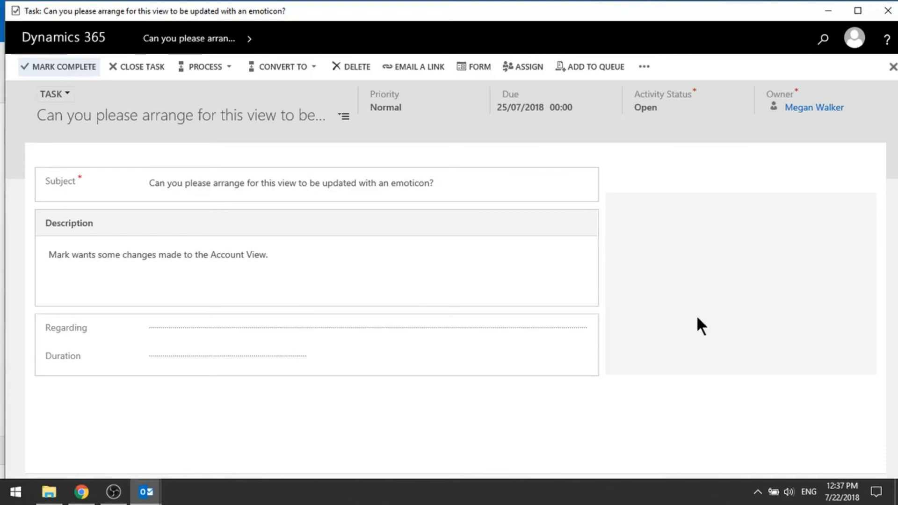
left_click(146, 491)
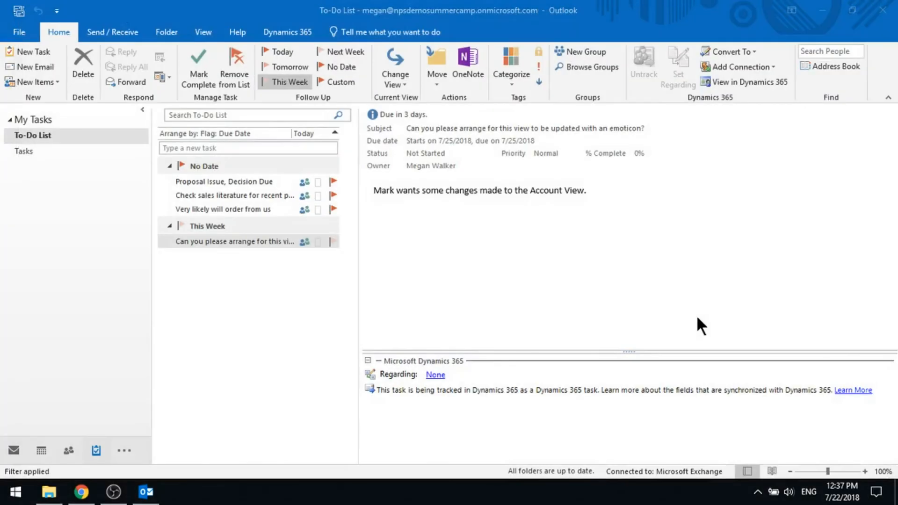